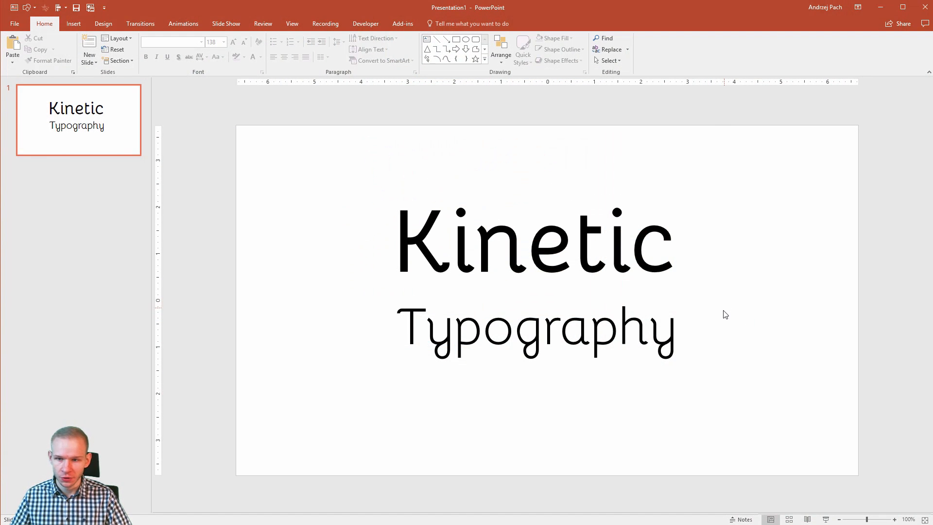
pyautogui.moveTo(628, 206)
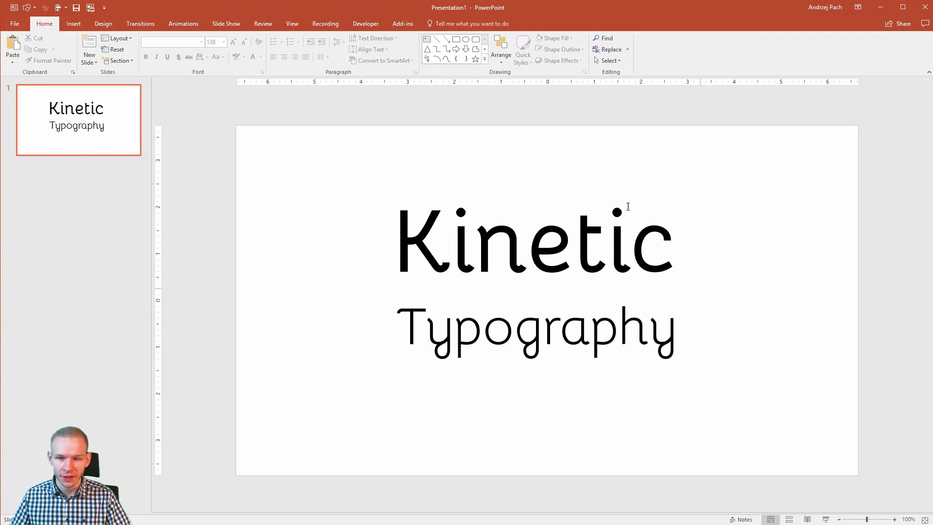
# Step: Apply a Fade entrance animation to the Kinetic Typography text box from the Animations gallery
pyautogui.click(533, 238)
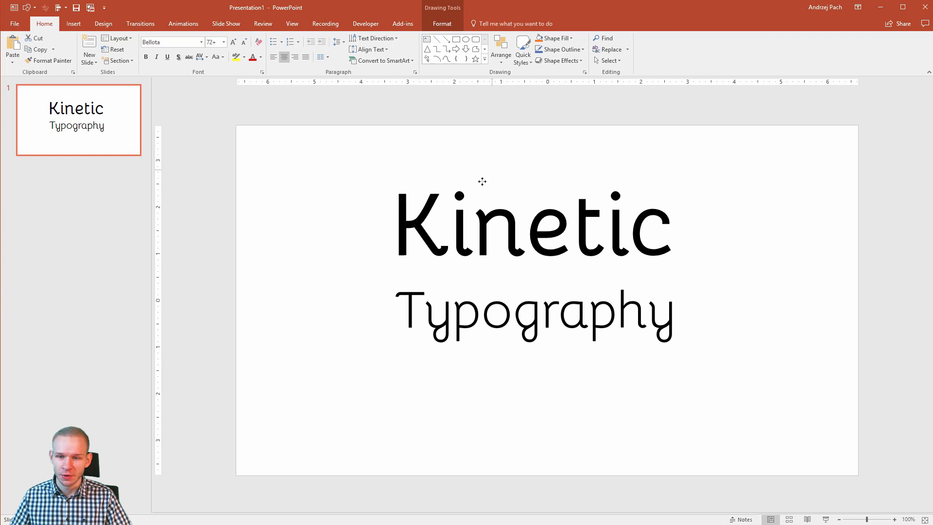
pyautogui.click(182, 23)
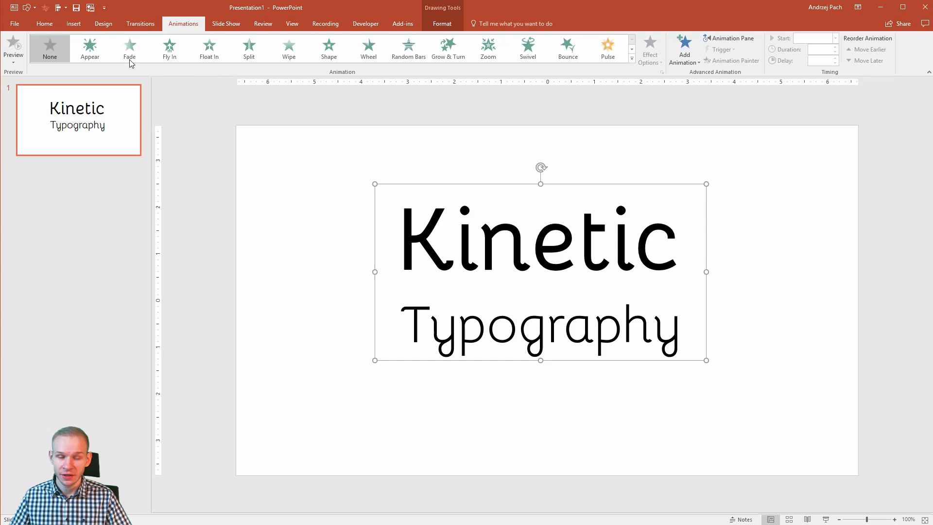
pyautogui.click(129, 48)
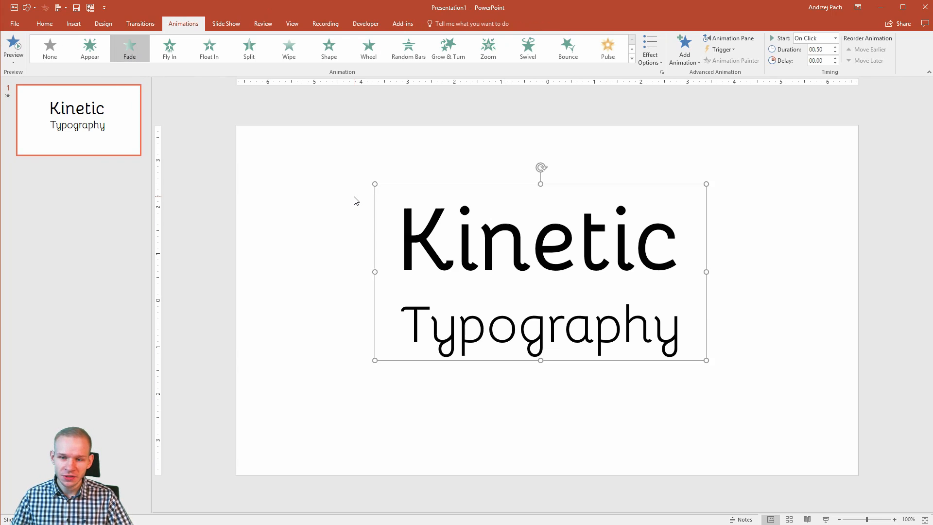
pyautogui.click(129, 48)
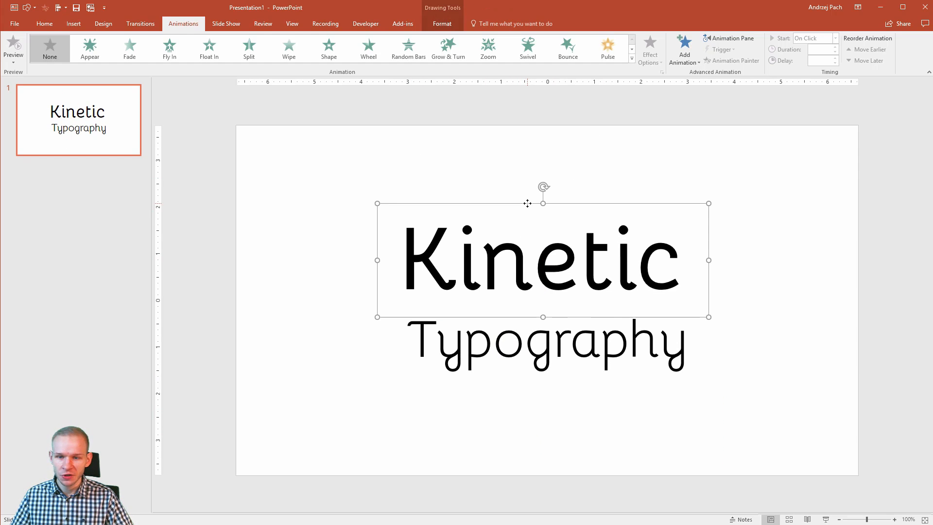
pyautogui.moveTo(191, 258)
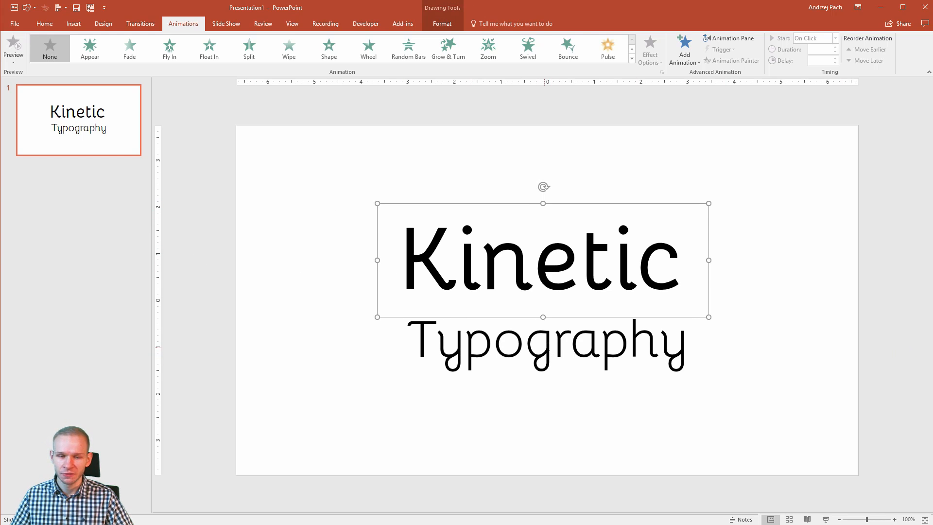
pyautogui.moveTo(256, 169)
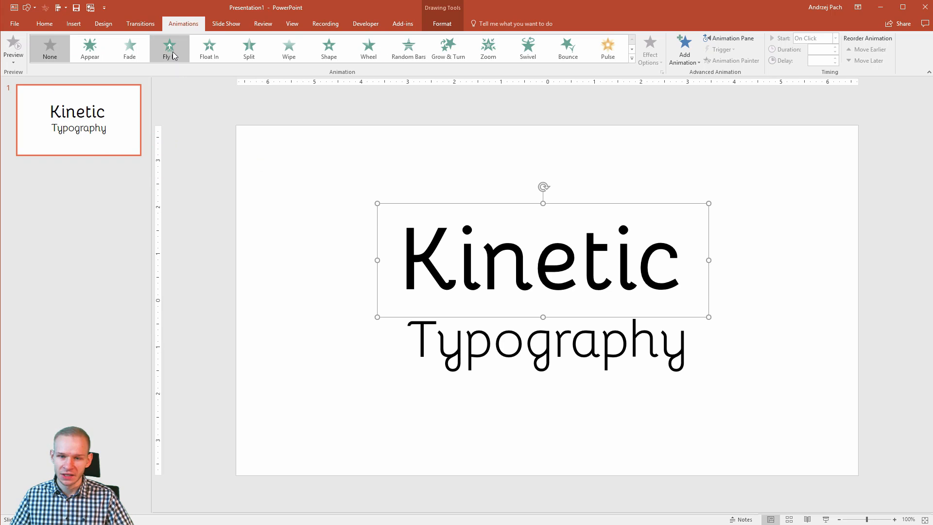
pyautogui.moveTo(169, 49)
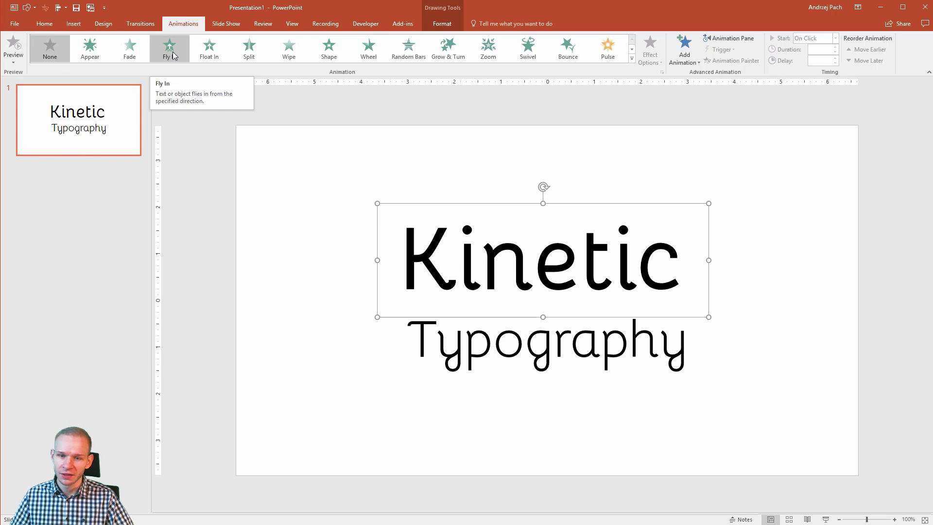
# Step: Give Kinetic a Fly In entrance coming from the left
pyautogui.click(169, 49)
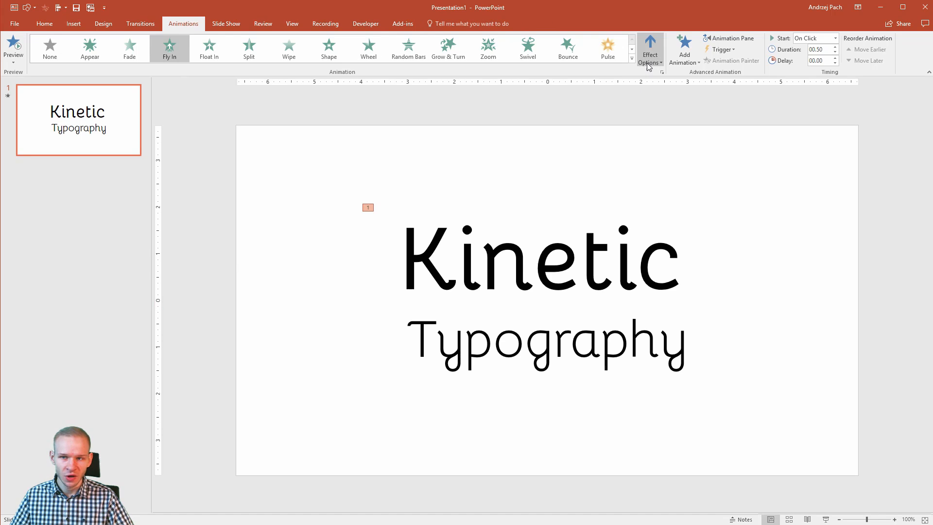
pyautogui.click(650, 48)
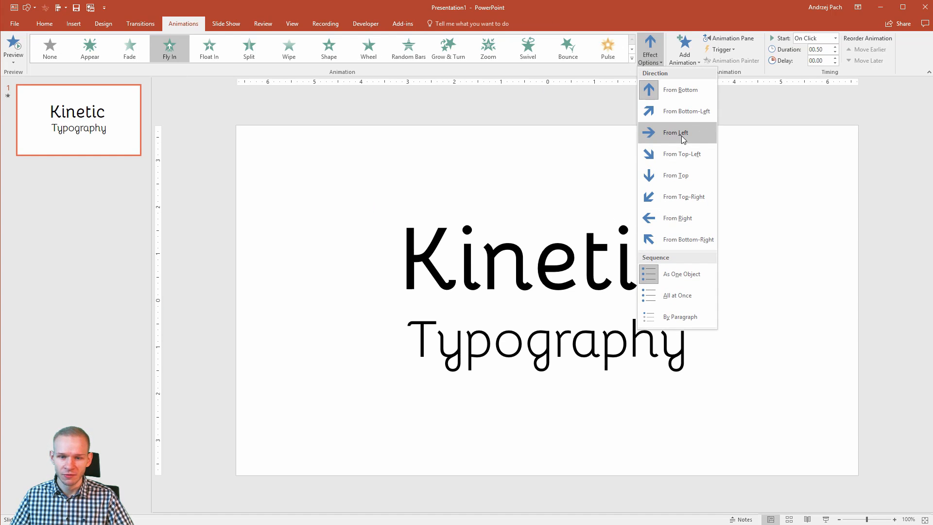
pyautogui.click(676, 133)
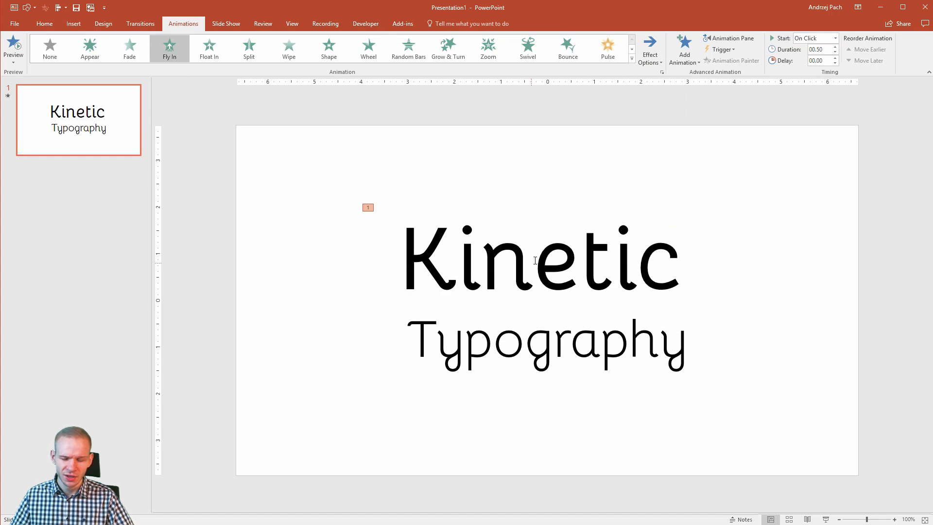
# Step: Give Typography a Fly In entrance coming from the right
pyautogui.click(546, 342)
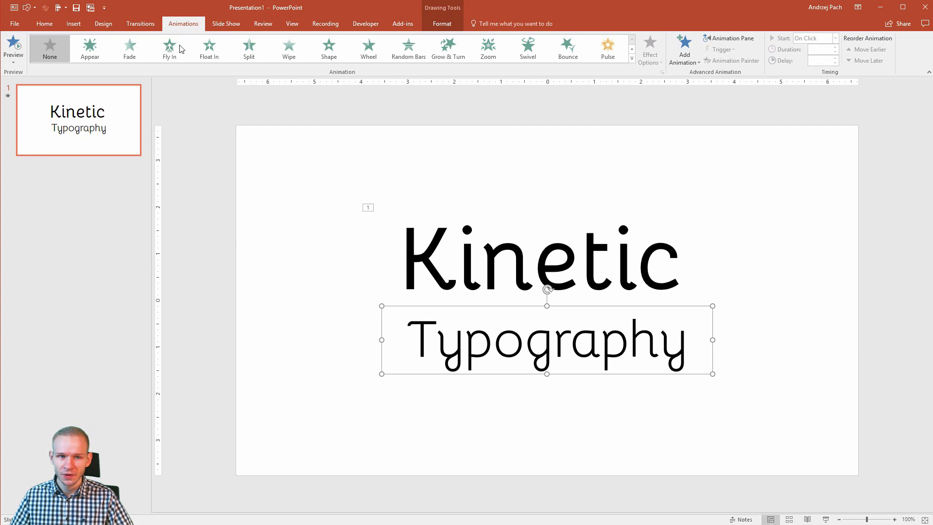
pyautogui.click(169, 48)
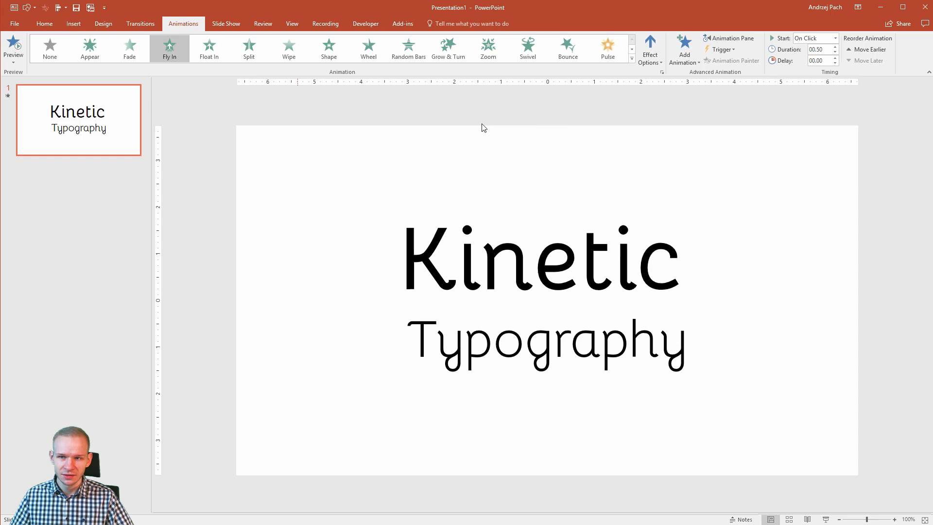
pyautogui.click(650, 49)
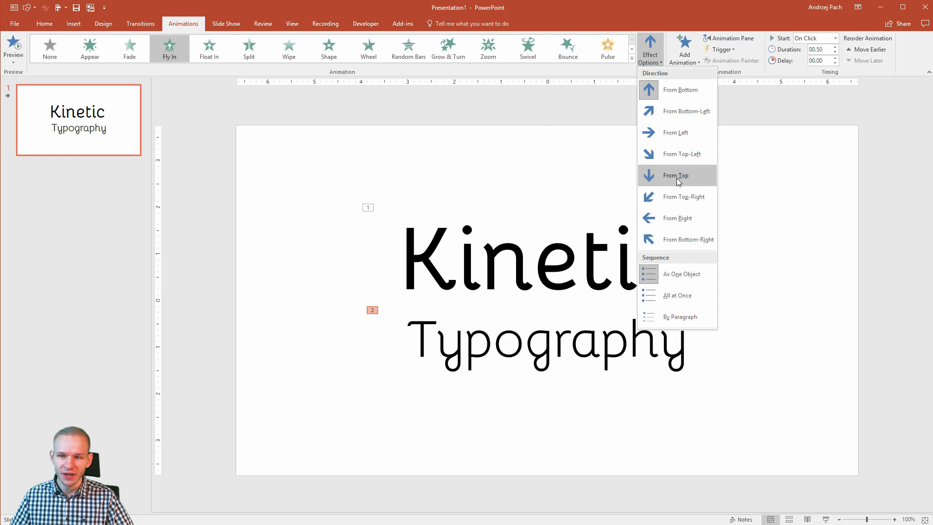
pyautogui.click(675, 175)
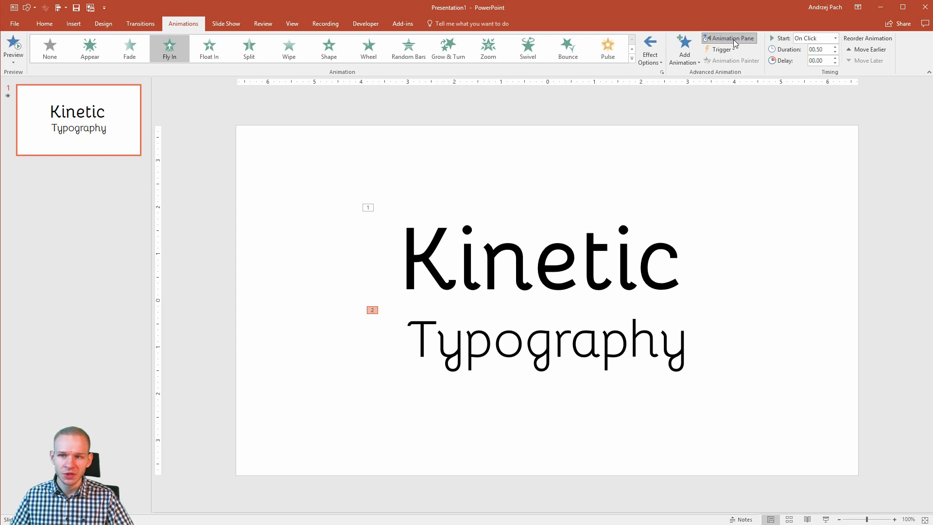
# Step: In the Animation Pane, set both fly-in animations to start With Previous
pyautogui.click(728, 38)
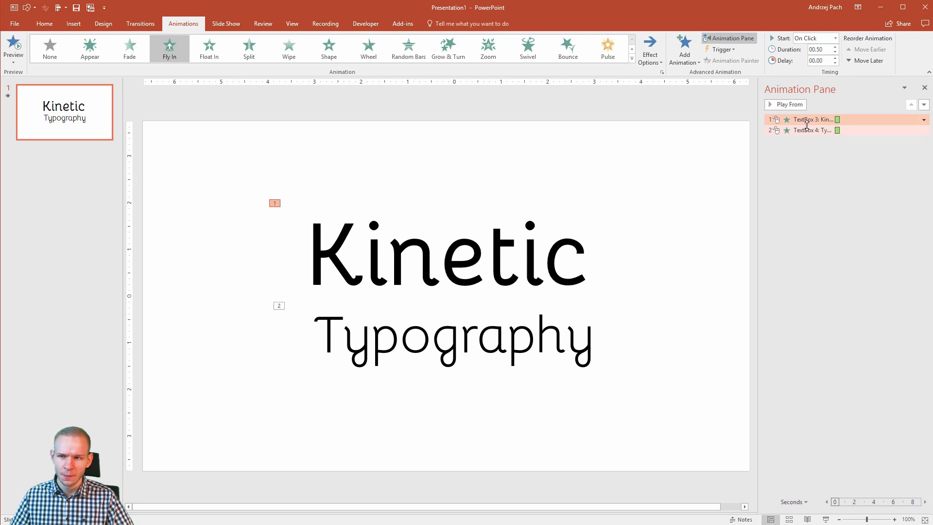
pyautogui.click(810, 129)
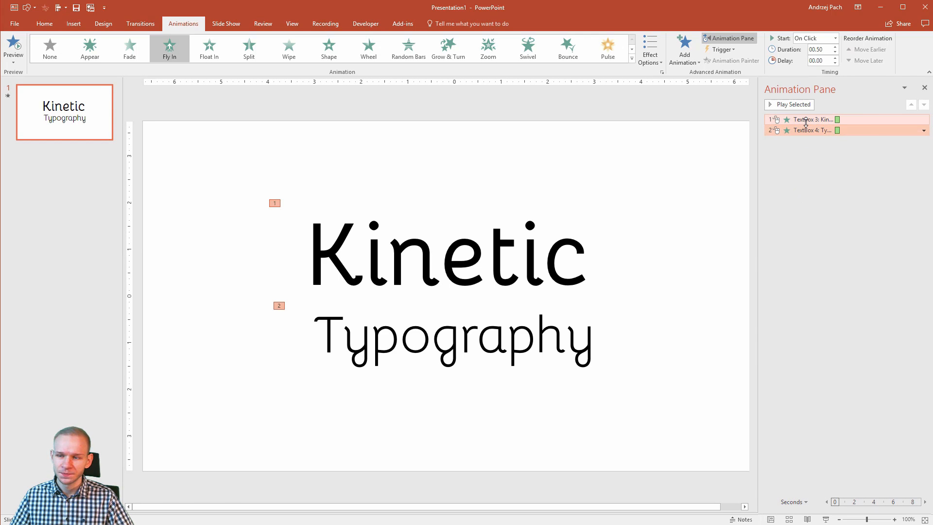
pyautogui.click(924, 118)
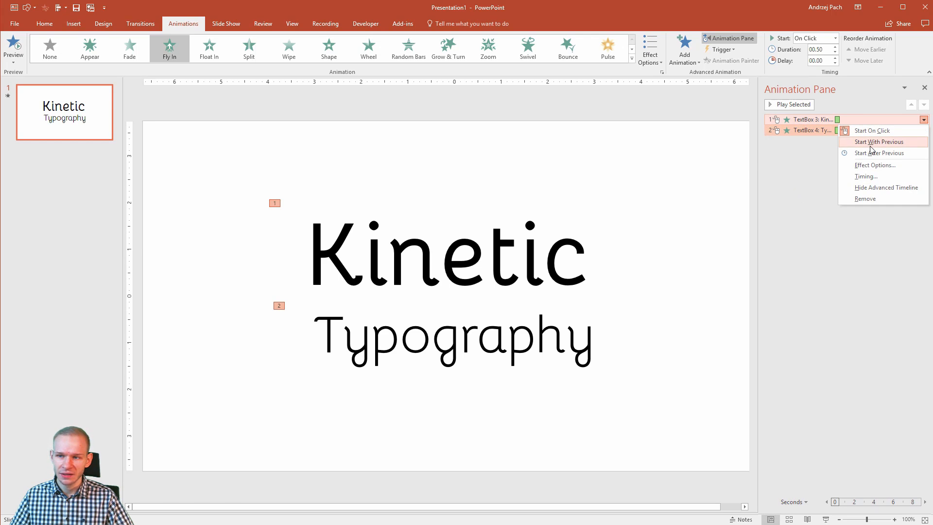
pyautogui.click(880, 142)
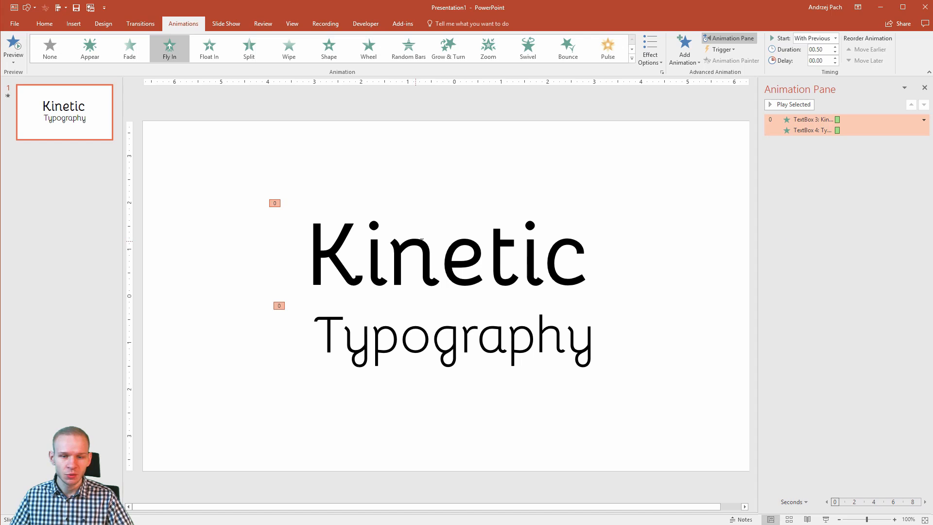
# Step: Lengthen both animations to 1.25 seconds and preview them playing together
pyautogui.click(452, 336)
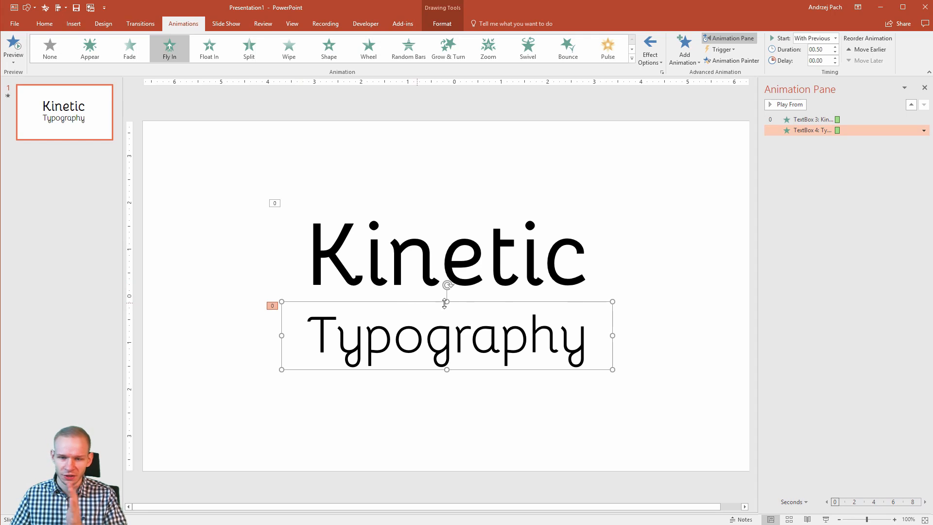
pyautogui.click(810, 130)
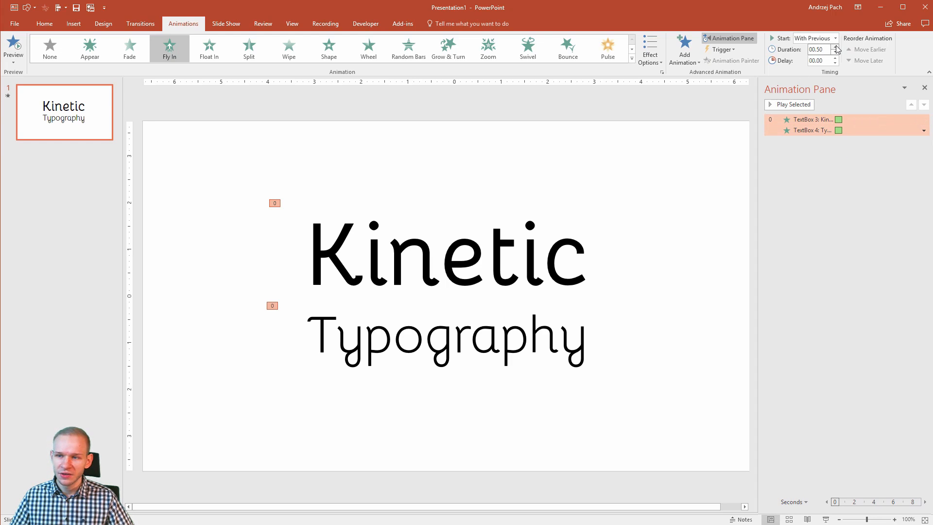
pyautogui.click(837, 46)
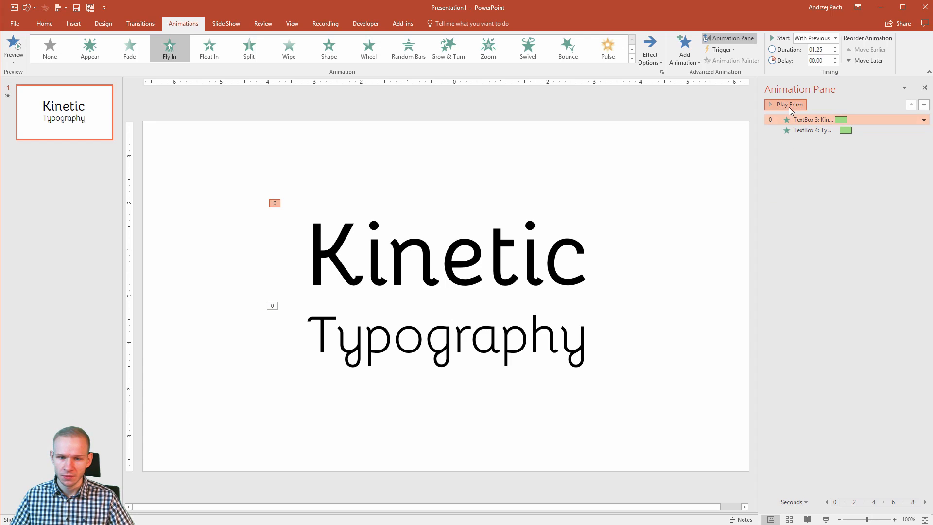
pyautogui.click(789, 104)
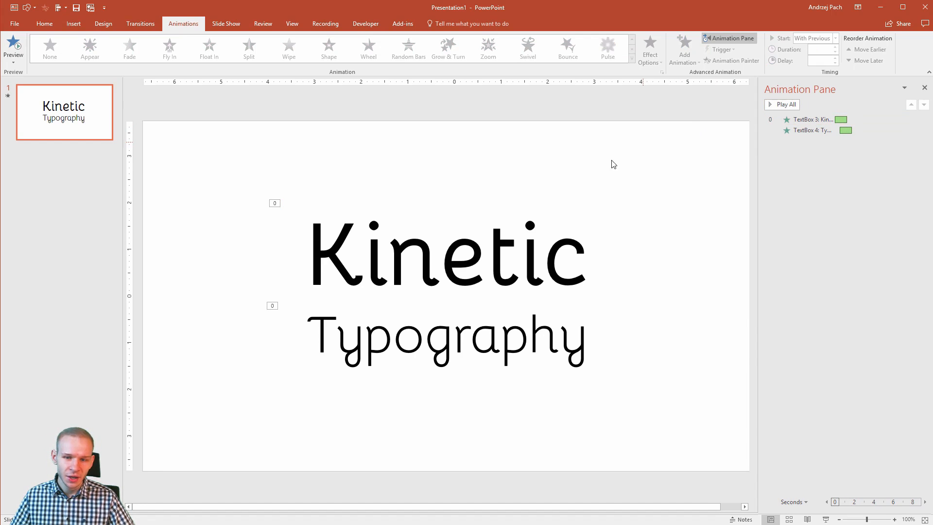
pyautogui.moveTo(664, 204)
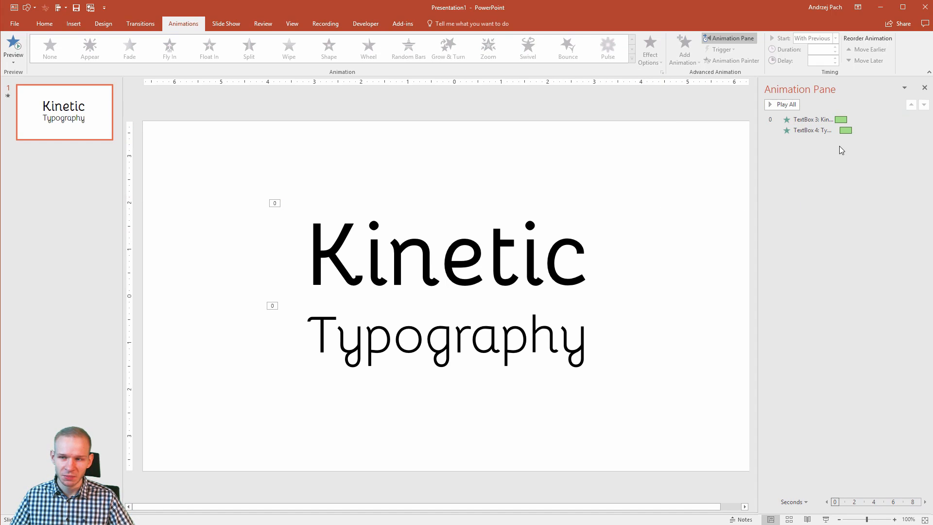
pyautogui.moveTo(840, 119)
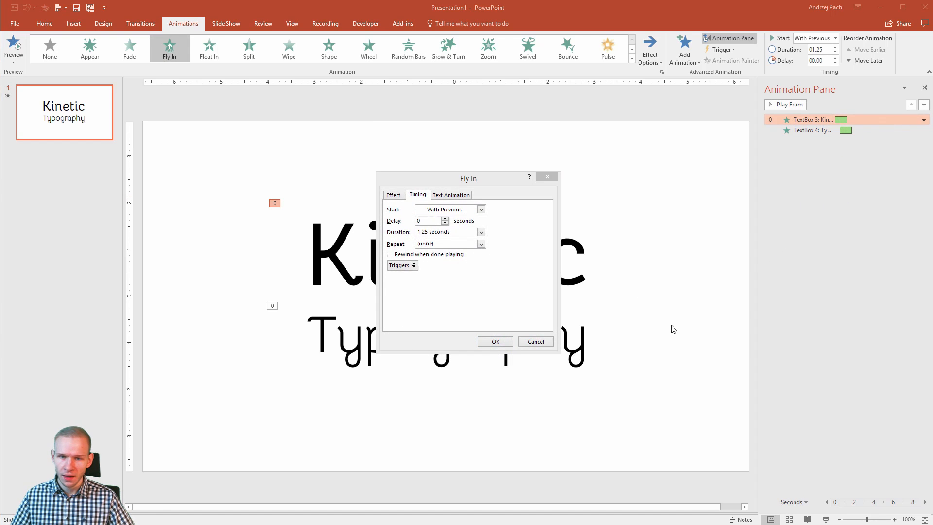
# Step: Set Kinetic's fly-in to come from the left with a smooth end
pyautogui.click(393, 195)
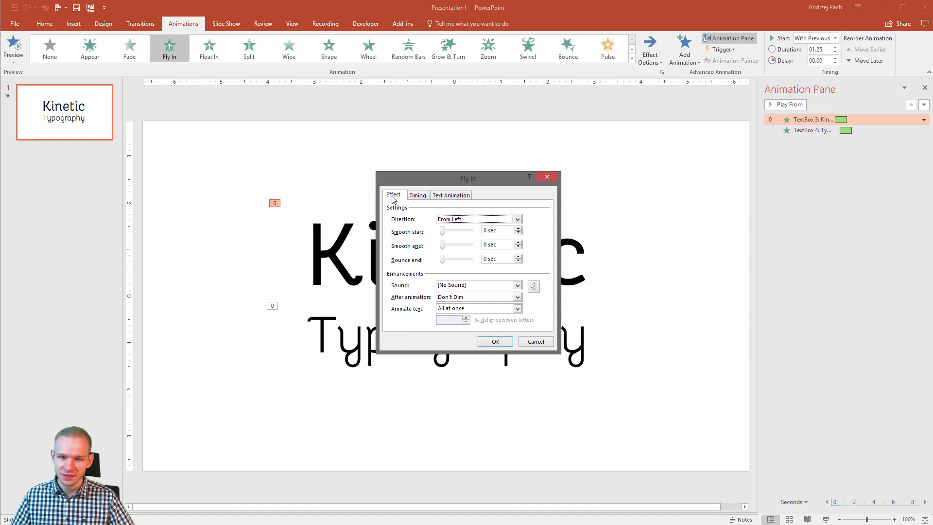
pyautogui.moveTo(451, 264)
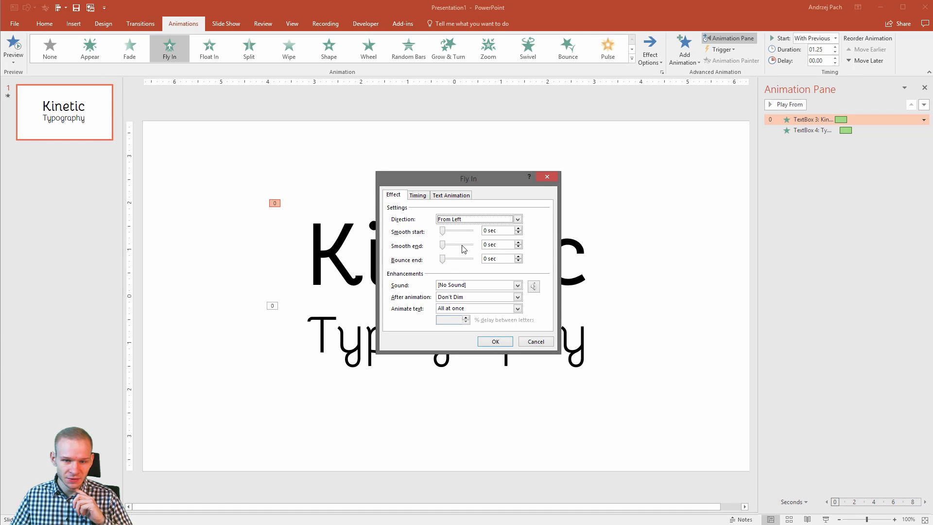
pyautogui.moveTo(443, 252)
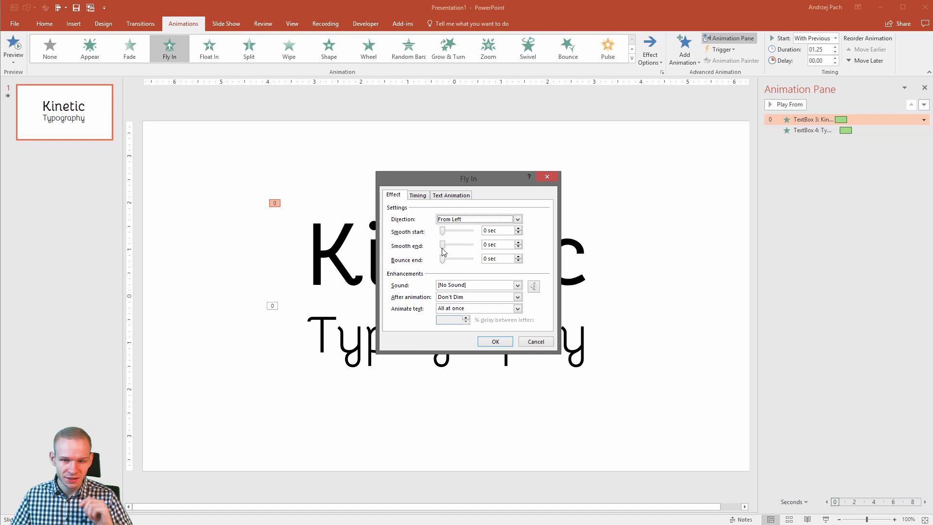
pyautogui.moveTo(443, 245); pyautogui.dragTo(465, 245)
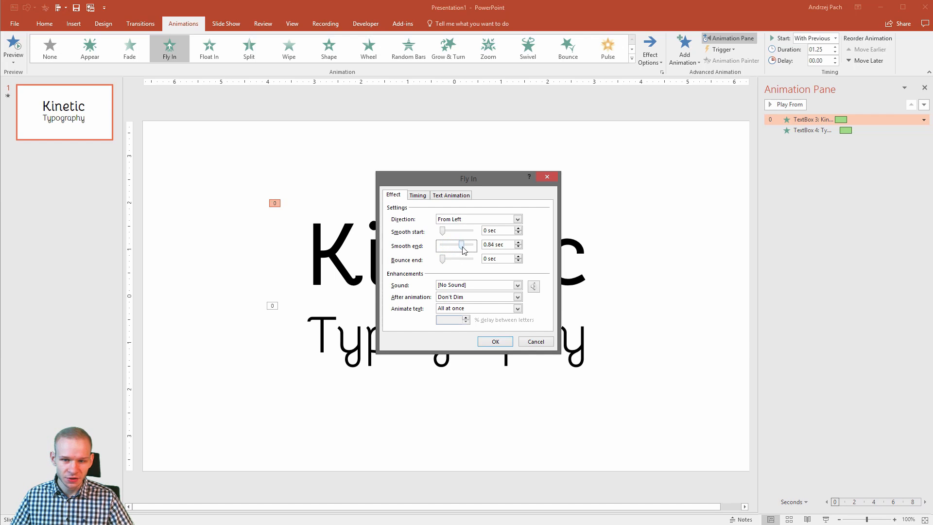
pyautogui.click(494, 341)
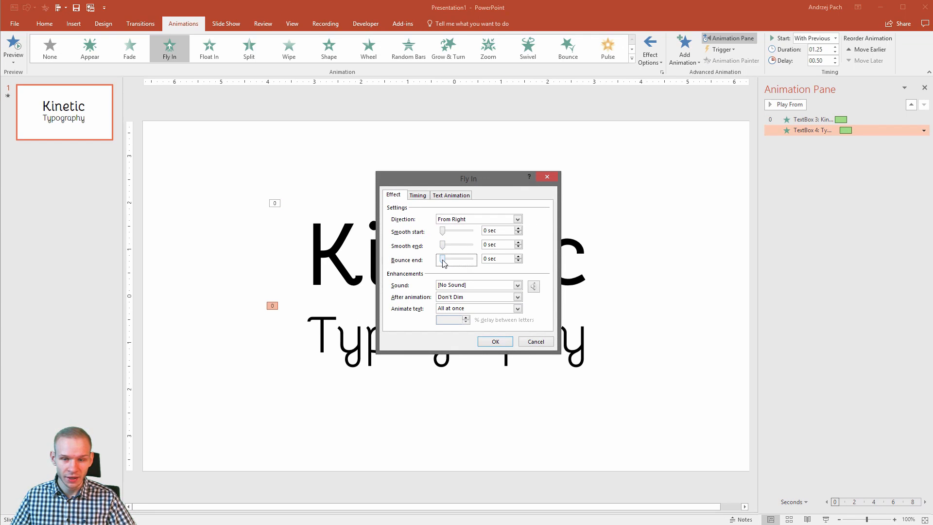
# Step: Give Typography's fly-in a bounce end with a 0.5 s delay, then preview from Kinetic
pyautogui.moveTo(443, 259); pyautogui.dragTo(455, 258)
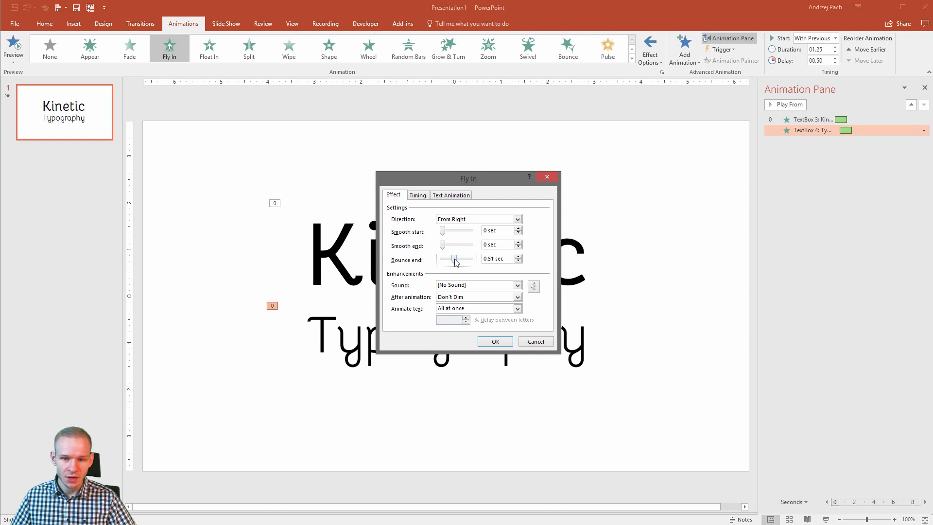
pyautogui.click(495, 341)
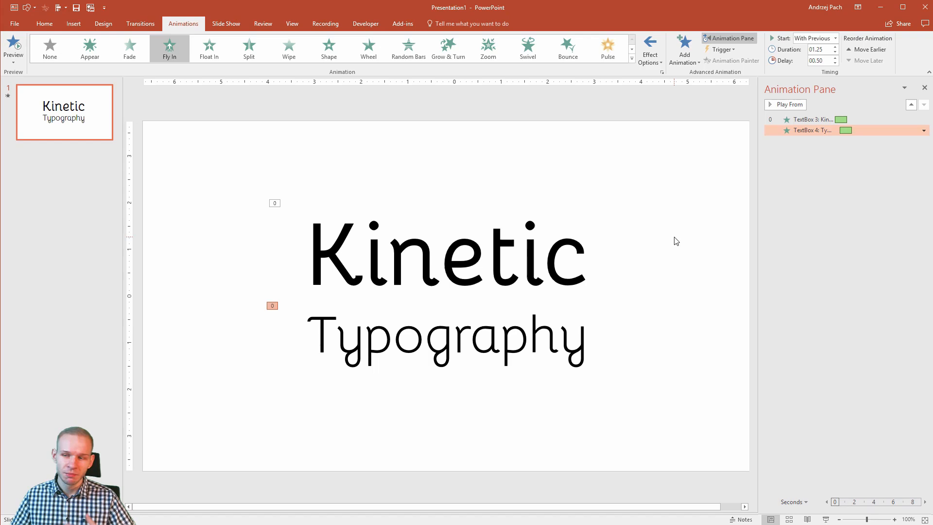
pyautogui.click(810, 119)
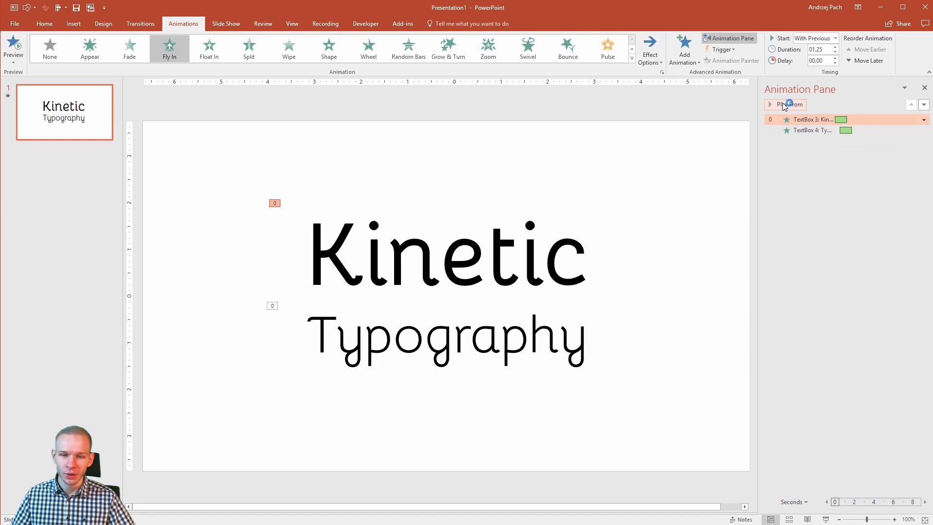
pyautogui.click(770, 105)
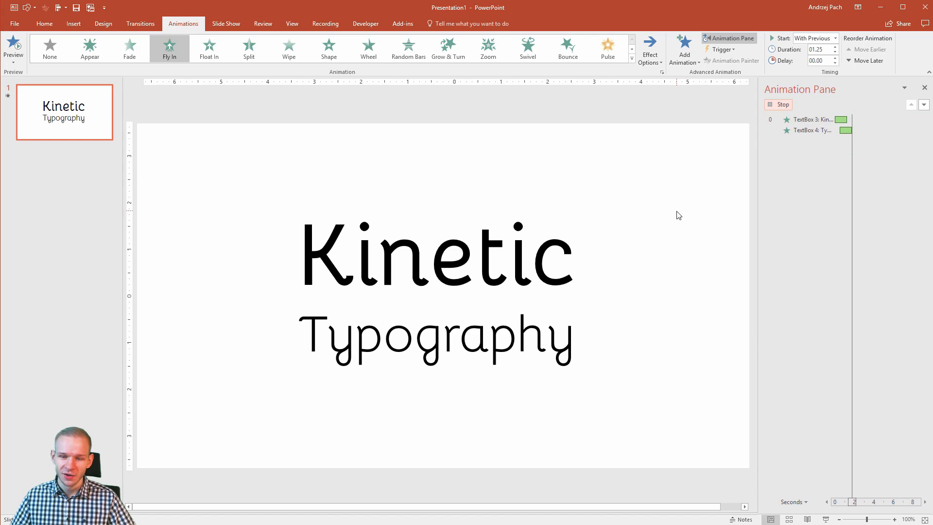
pyautogui.click(811, 120)
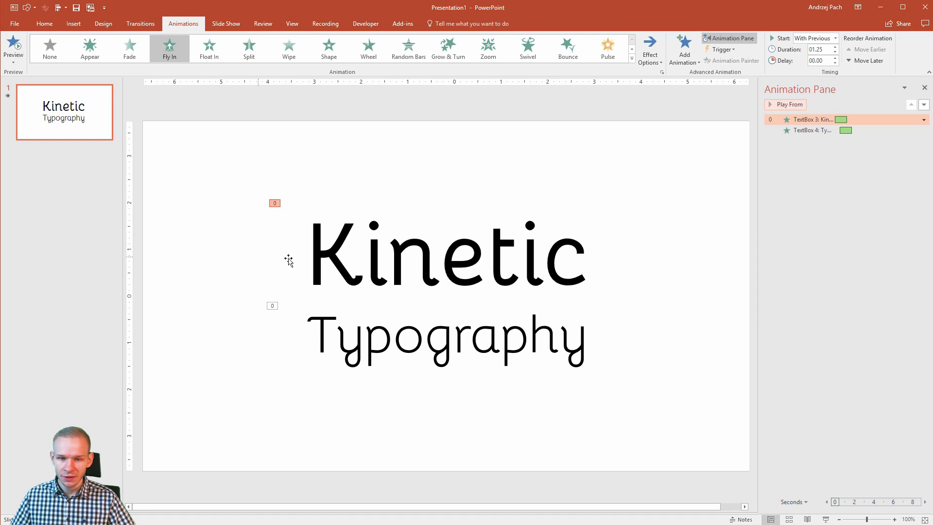
pyautogui.moveTo(199, 135)
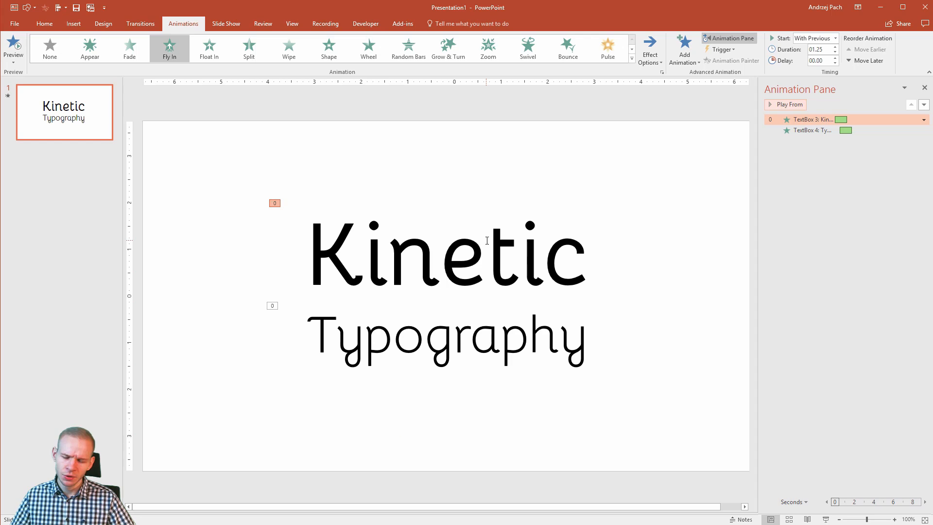
pyautogui.moveTo(618, 271)
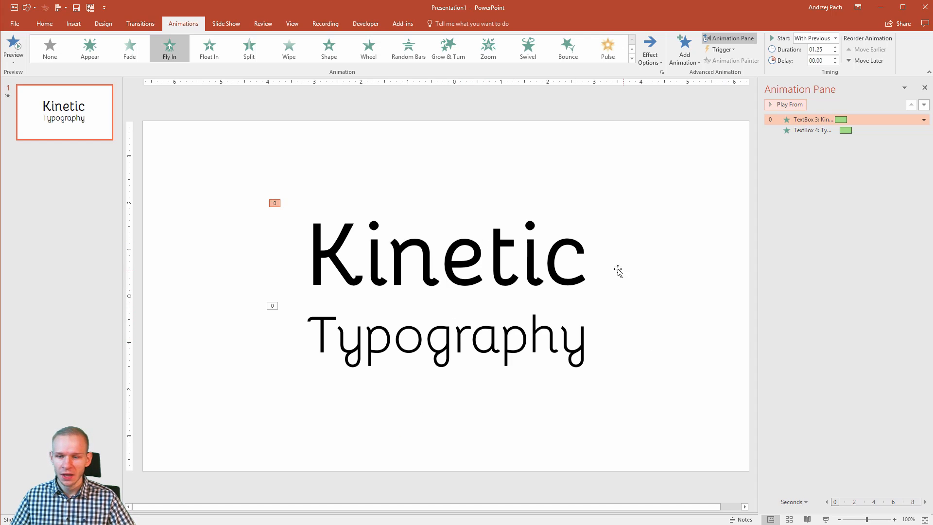
# Step: Change Kinetic's fly-in to smooth end 0 and a 0.5-second bounce end
pyautogui.click(446, 256)
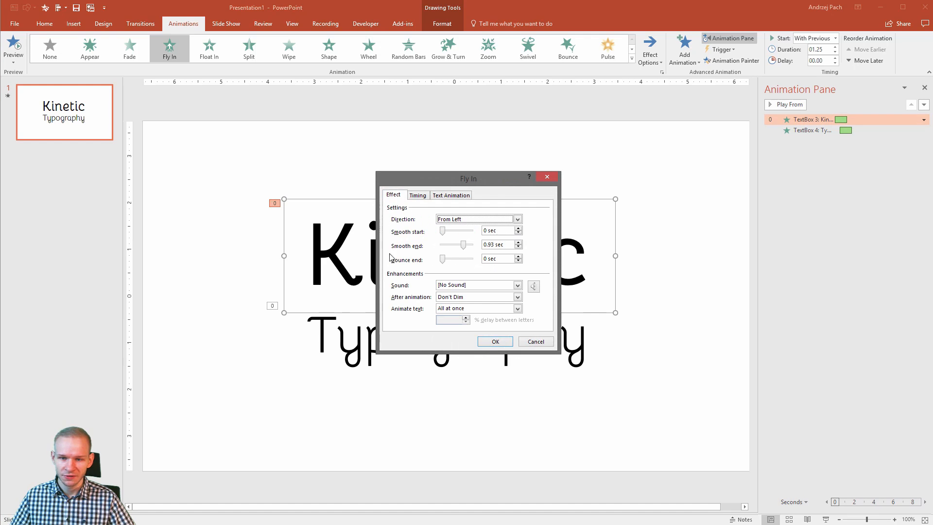
pyautogui.moveTo(464, 258); pyautogui.dragTo(452, 259)
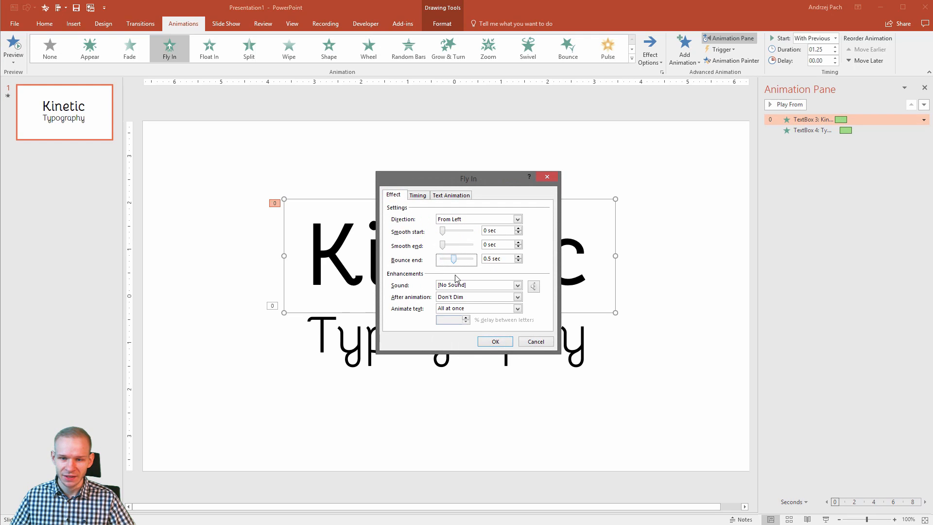
pyautogui.click(495, 341)
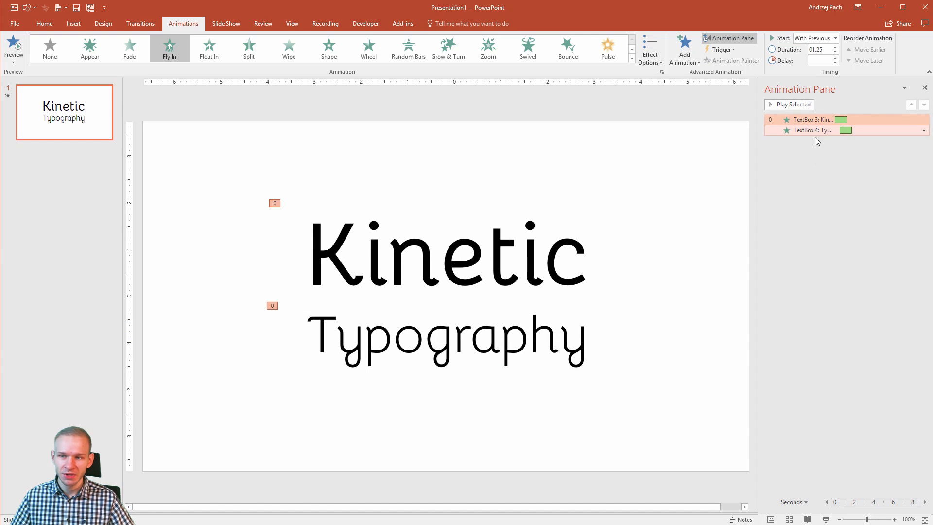
# Step: Set both animations' duration to 1.75 seconds and play the bouncing entrances
pyautogui.click(810, 130)
pyautogui.write('01.75')
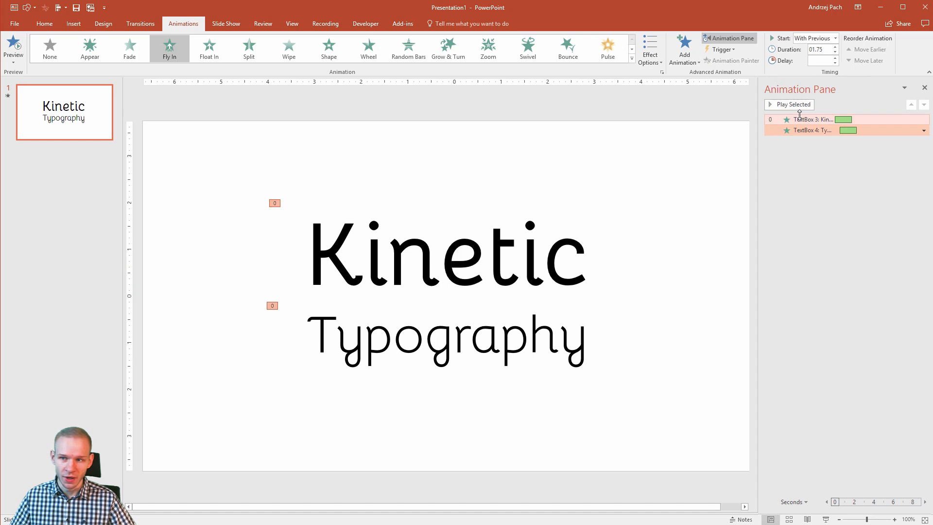
pyautogui.click(794, 104)
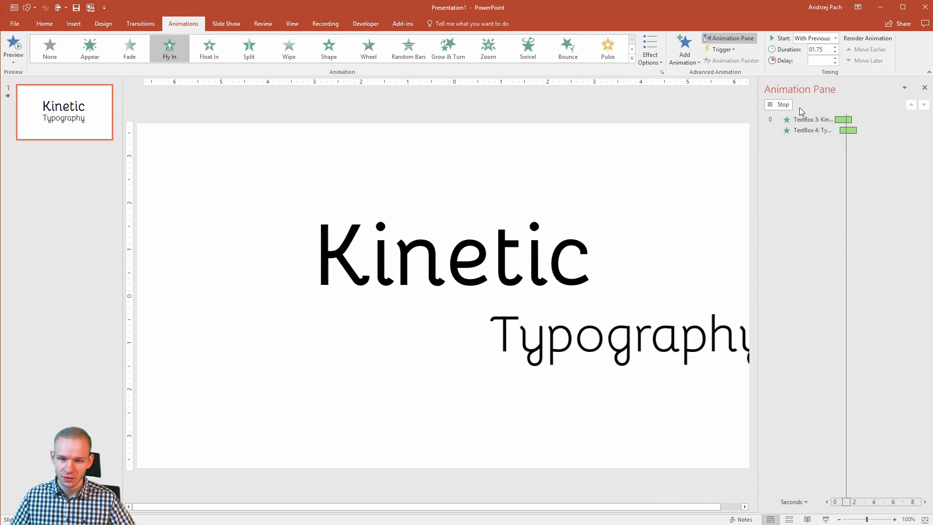
pyautogui.click(781, 104)
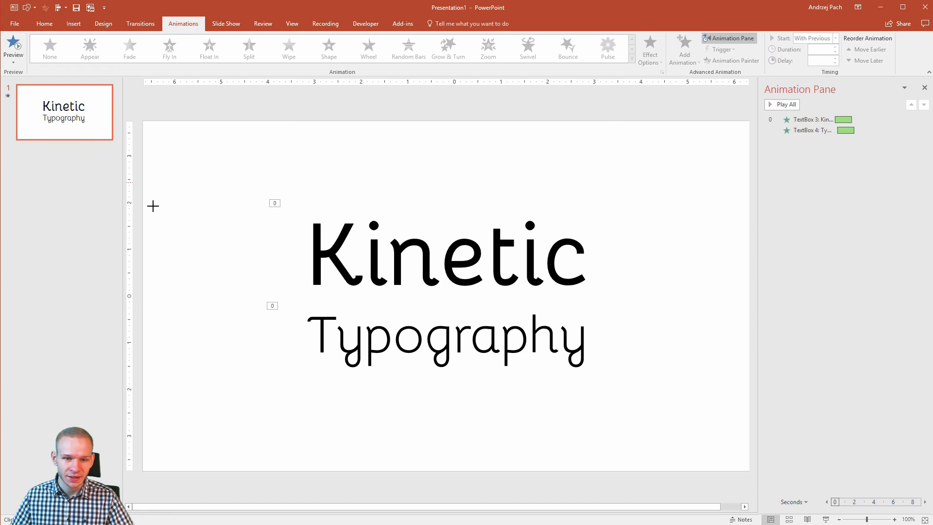
# Step: Draw a rounded rectangle over the slide's left side, remove its fill, and copy it beside the text
pyautogui.moveTo(153, 206); pyautogui.dragTo(301, 412)
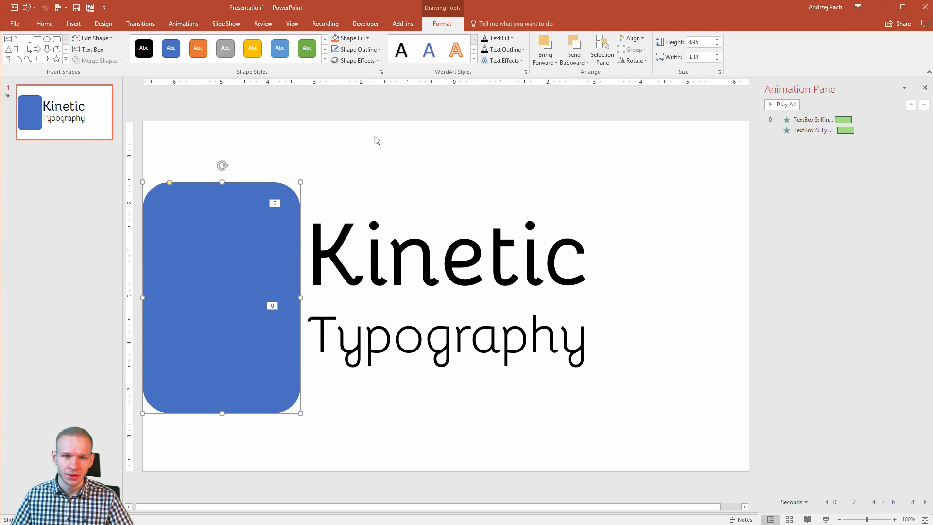
pyautogui.click(350, 38)
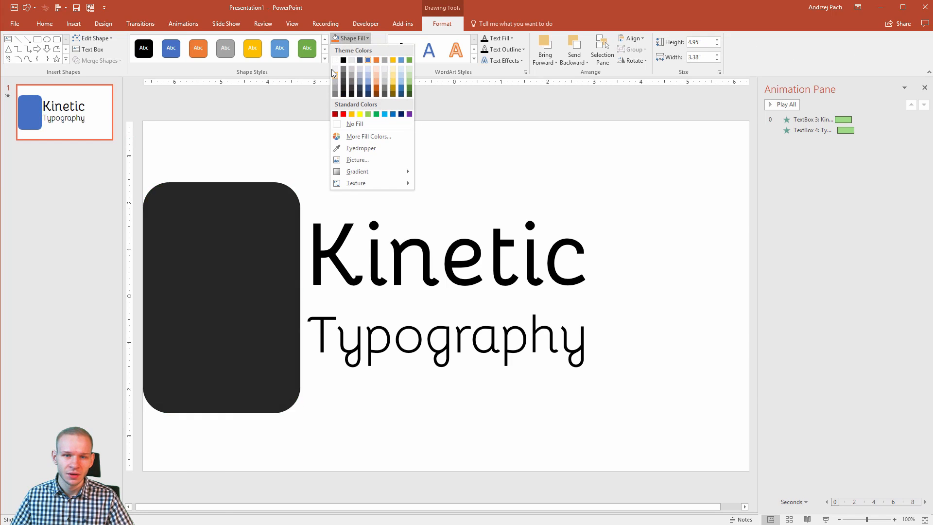
pyautogui.click(343, 59)
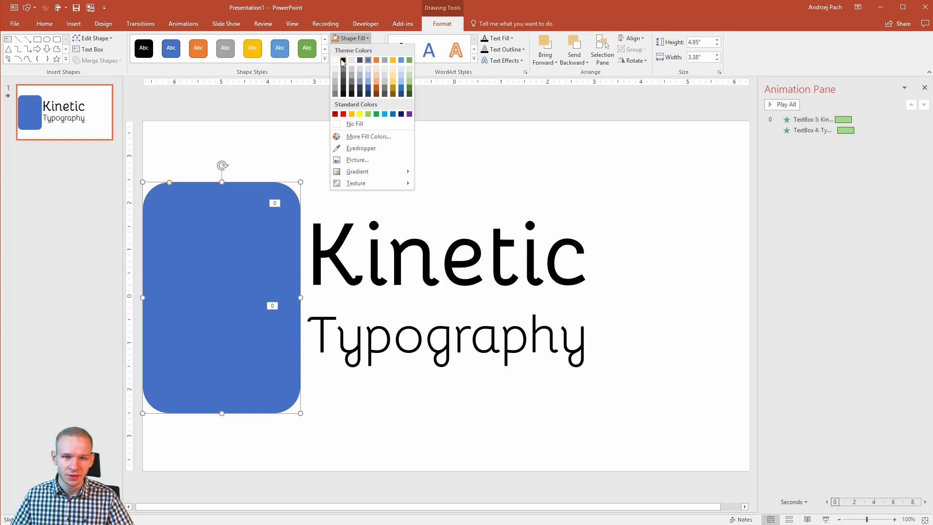
pyautogui.click(355, 123)
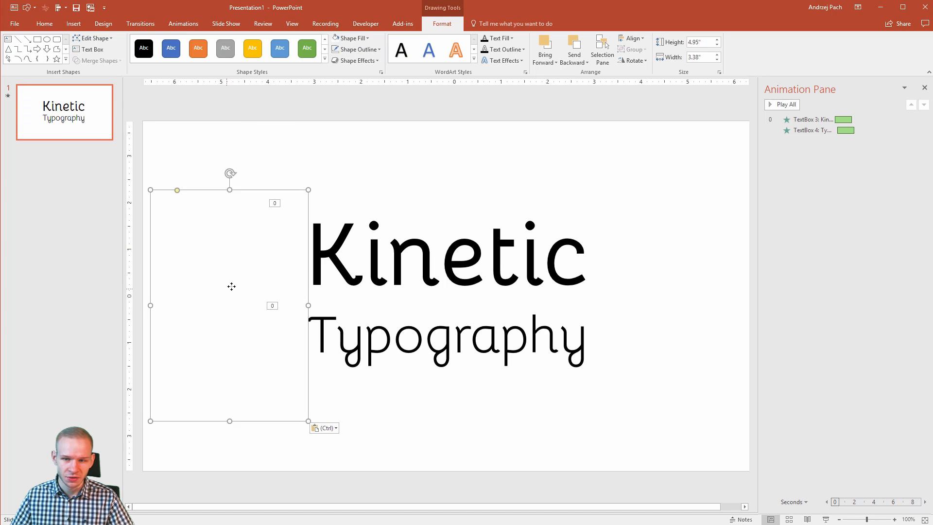
pyautogui.click(683, 270)
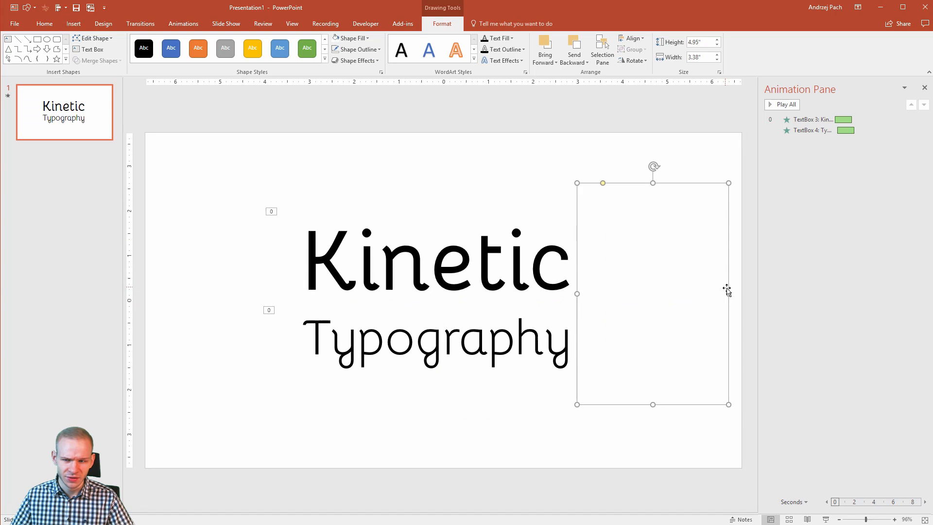
# Step: Resize both masking rectangles to sit tight against the words and preview the text emerging
pyautogui.moveTo(601, 294); pyautogui.dragTo(577, 292)
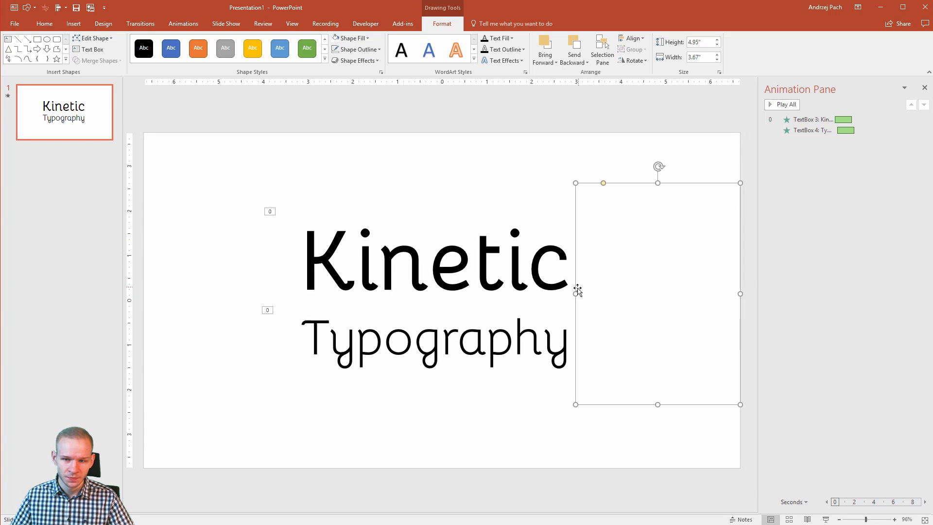
pyautogui.moveTo(576, 294); pyautogui.dragTo(588, 294)
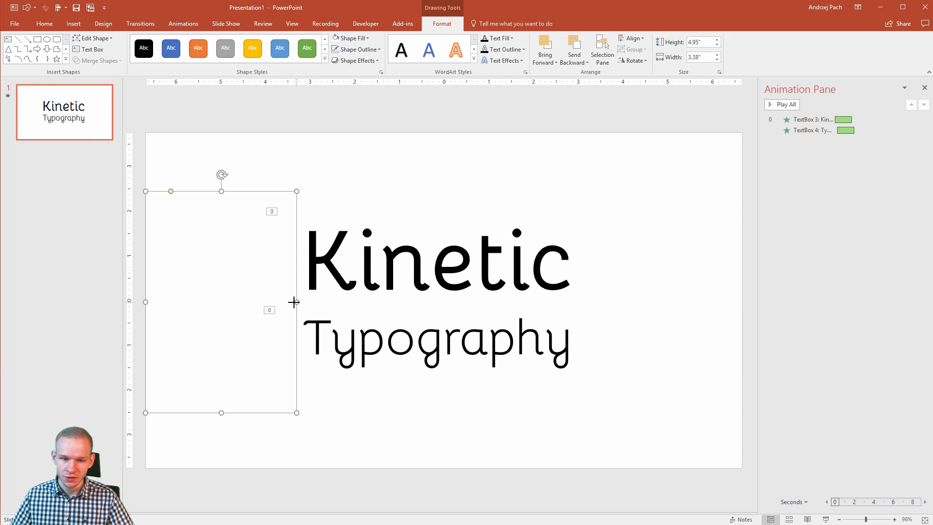
pyautogui.moveTo(297, 301); pyautogui.dragTo(291, 301)
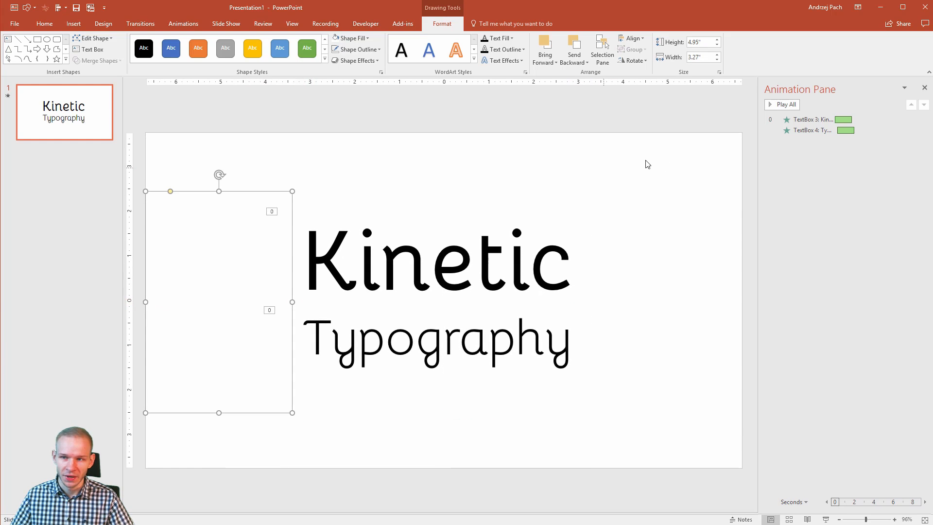
pyautogui.click(785, 104)
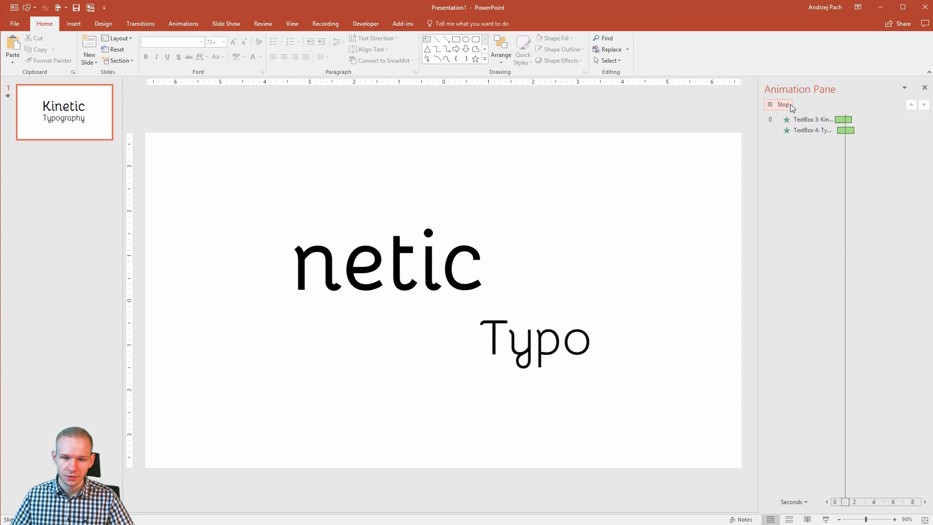
pyautogui.click(783, 104)
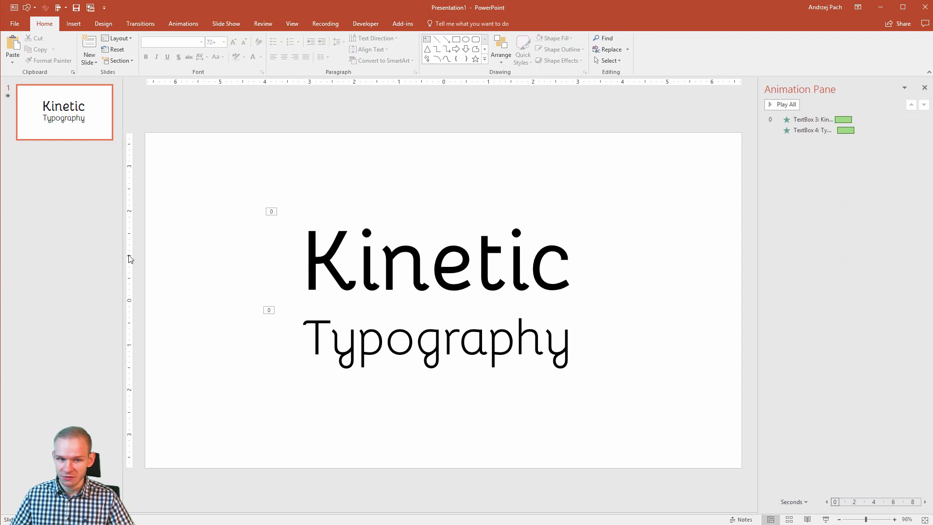
pyautogui.moveTo(221, 256)
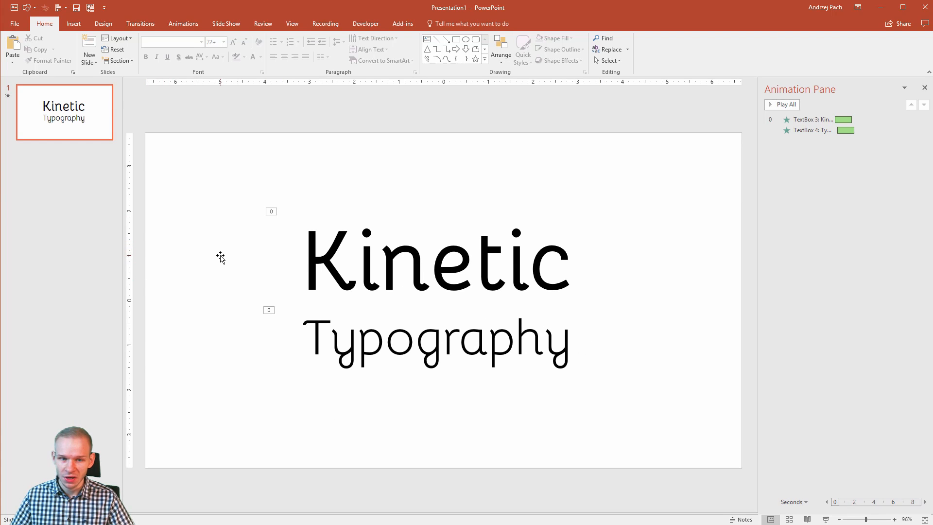
pyautogui.moveTo(429, 291)
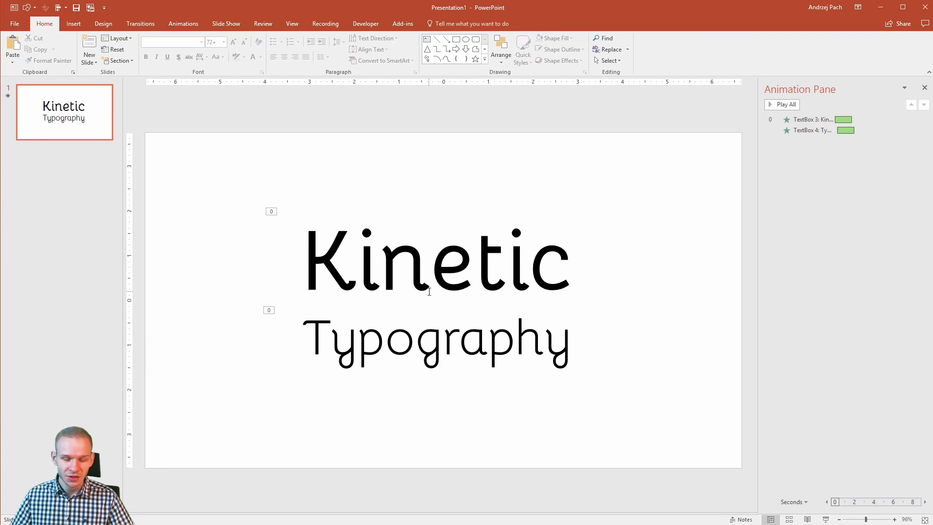
pyautogui.moveTo(298, 274)
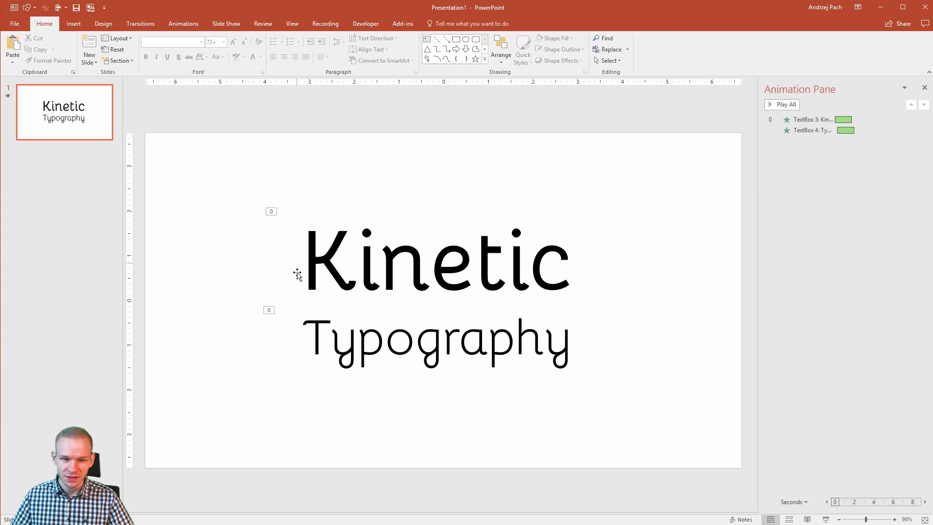
pyautogui.moveTo(268, 270)
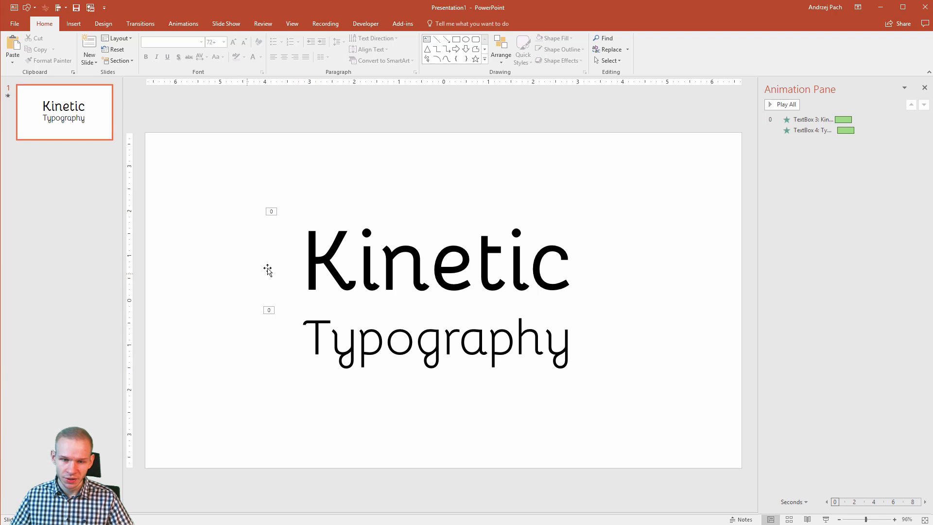
pyautogui.moveTo(400, 227)
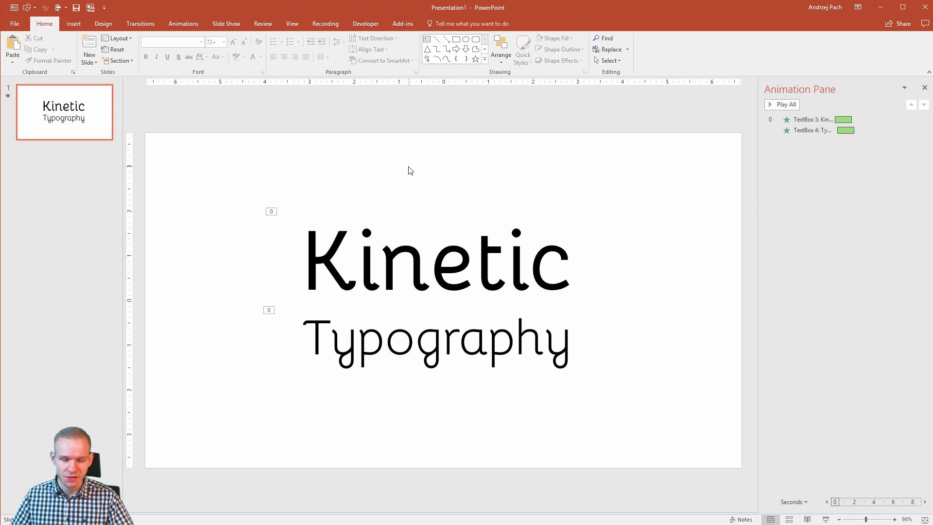
# Step: Recolour the slide teal with yellow Kinetic and pale blue Typography, rectangles matching the background
pyautogui.click(182, 23)
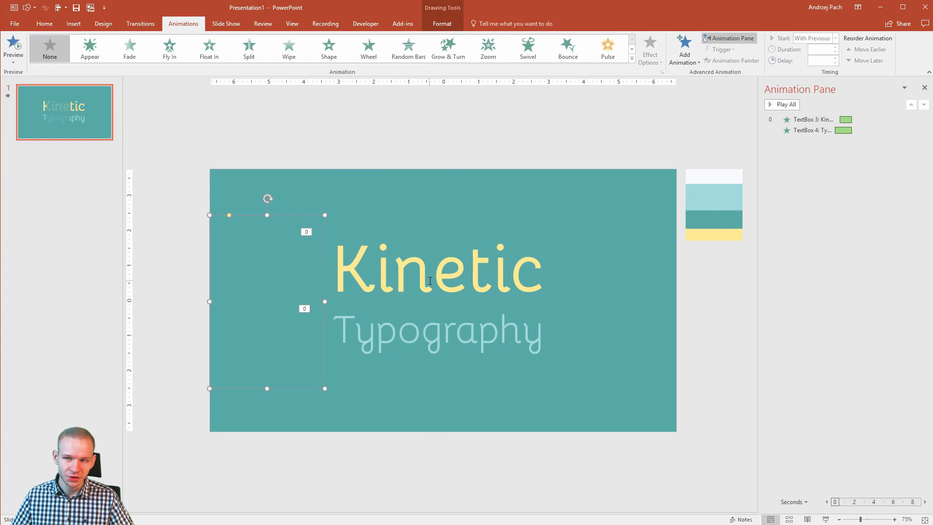
pyautogui.click(169, 48)
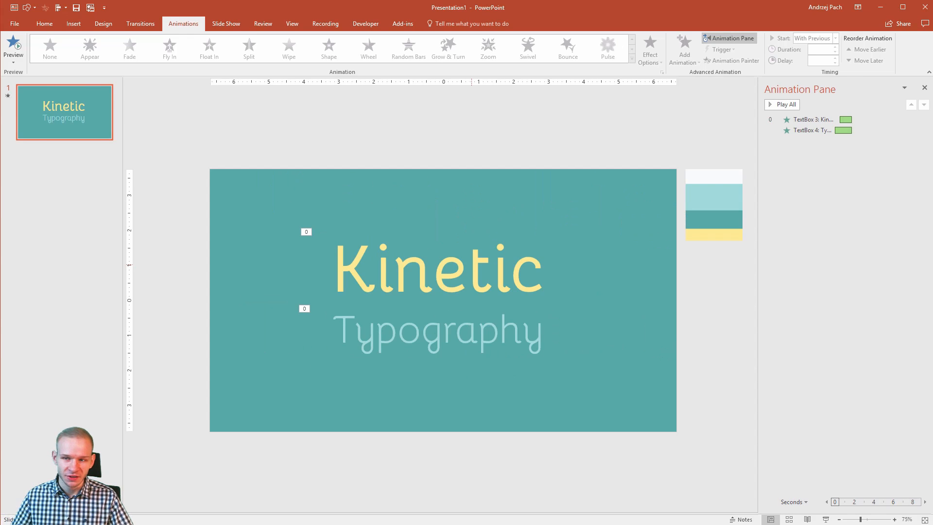
# Step: Preview the fly-ins from the Kinetic entry, then head to Insert for a new rounded rectangle
pyautogui.click(170, 49)
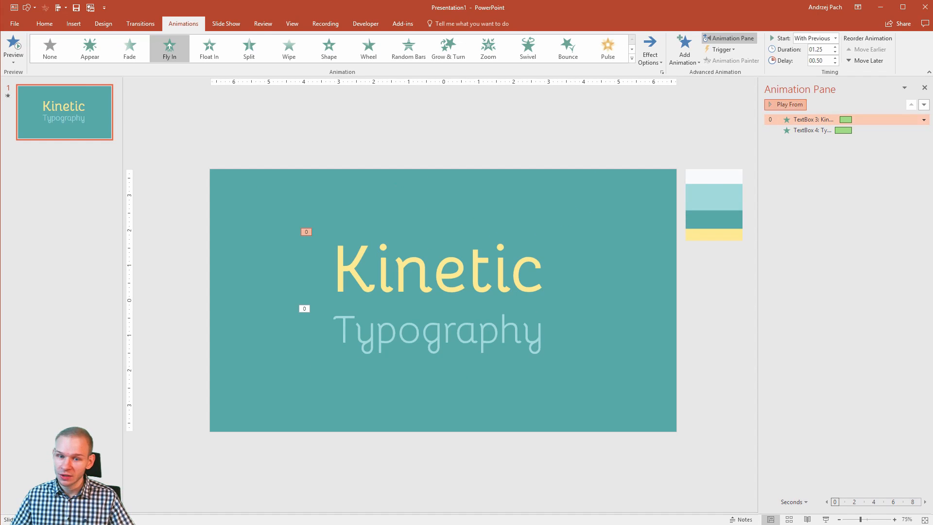
pyautogui.click(785, 104)
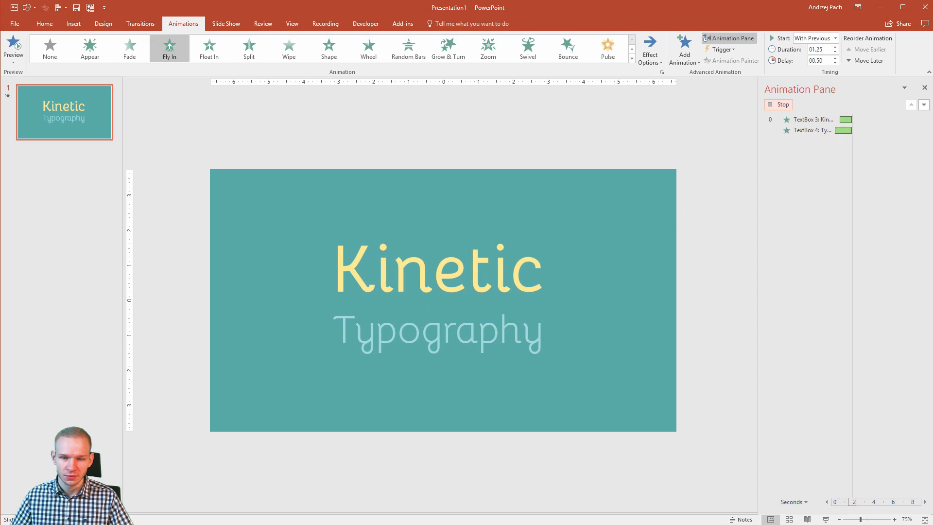
pyautogui.click(73, 23)
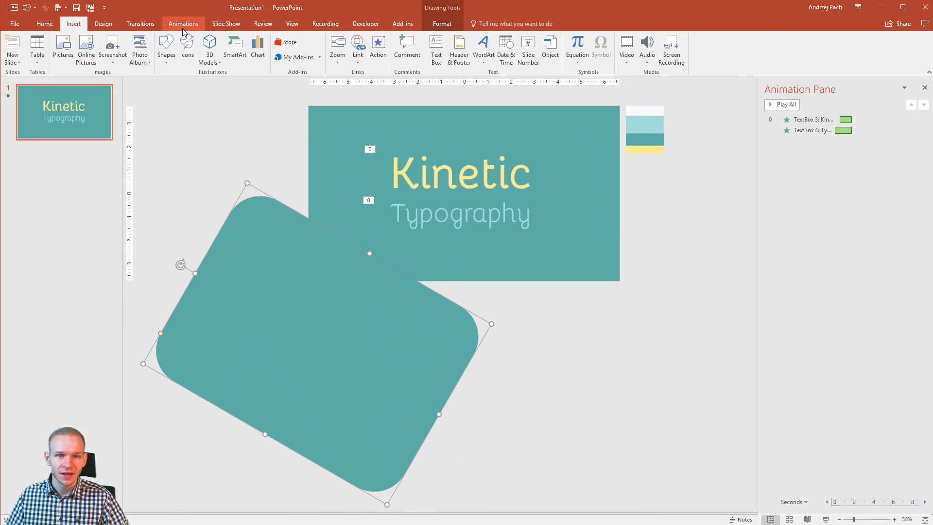
# Step: Give the tilted rectangle a straight-line motion path starting With Previous, duration 1.25 s, delay 2.00 s
pyautogui.click(184, 23)
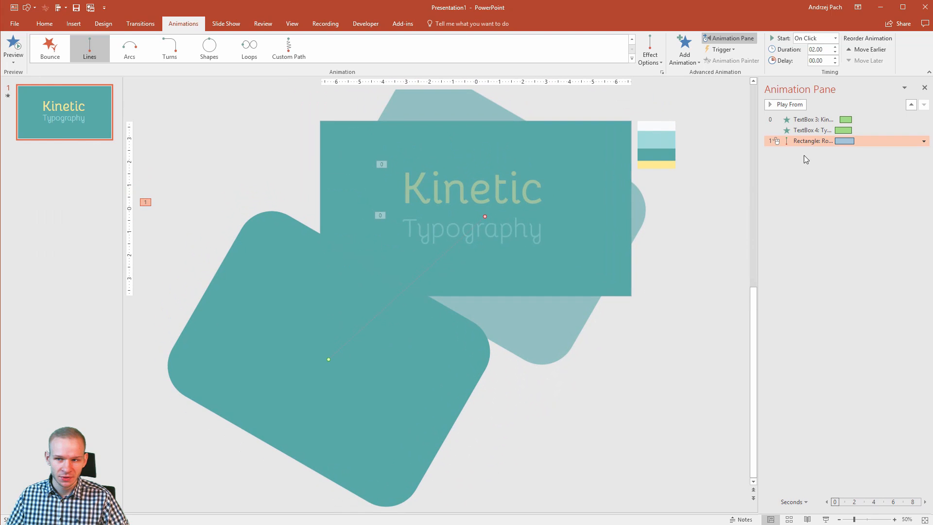
pyautogui.click(924, 141)
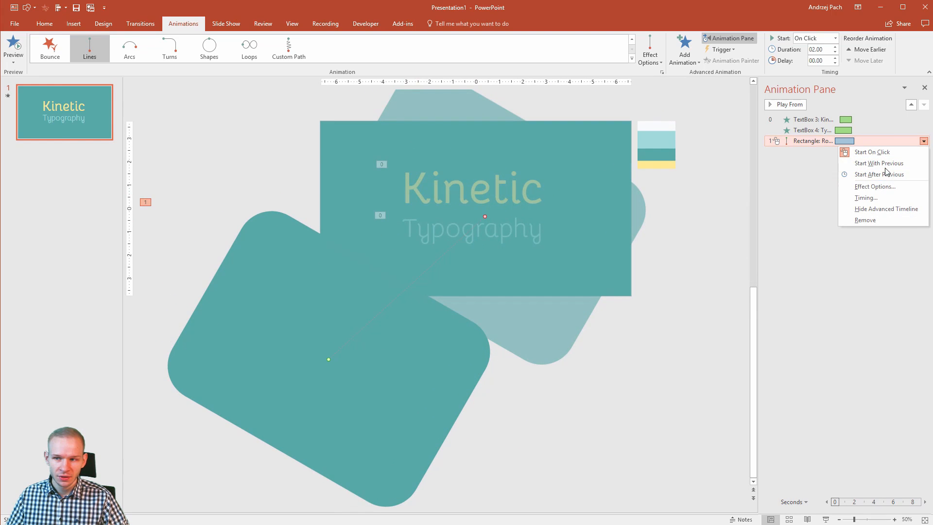
pyautogui.click(880, 163)
pyautogui.write('01.5')
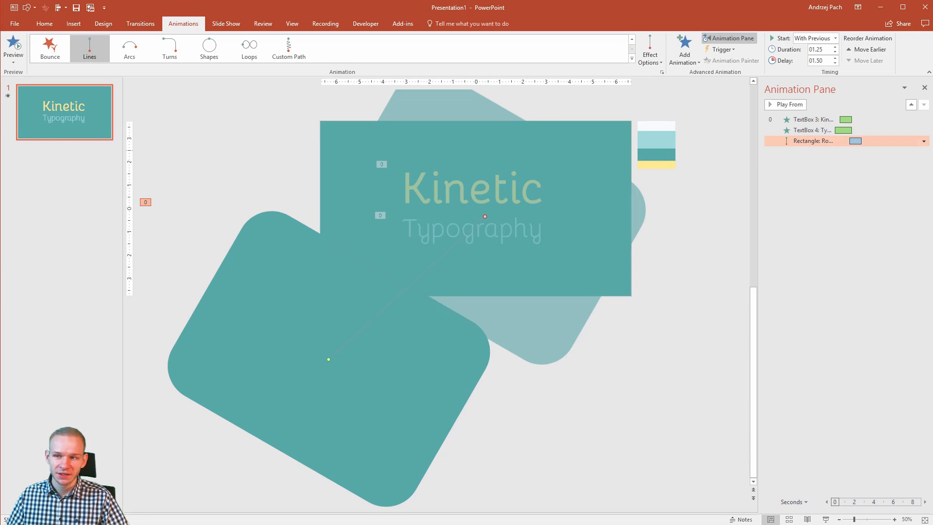
pyautogui.click(835, 58)
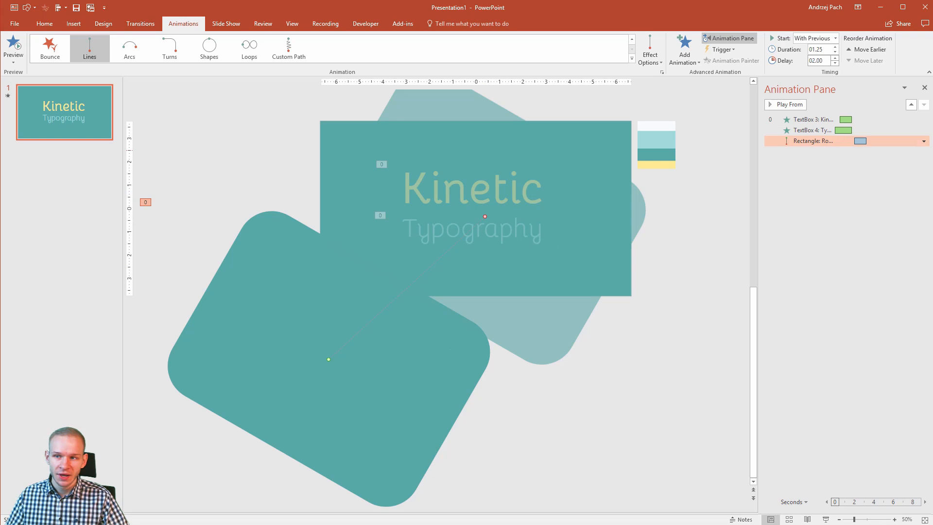